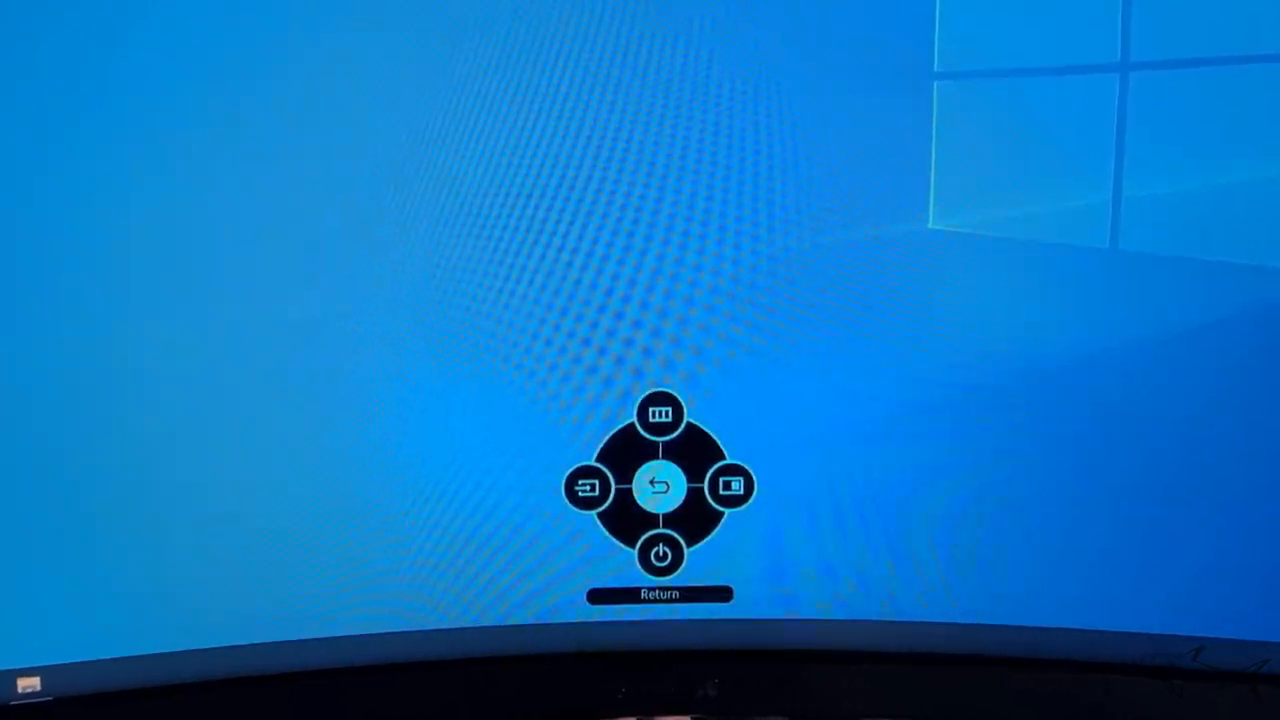
Review the Game menu: 240 Hz, Fastest response, Adaptive-Sync off, Low Input Lag on, Wide screen.
click(660, 413)
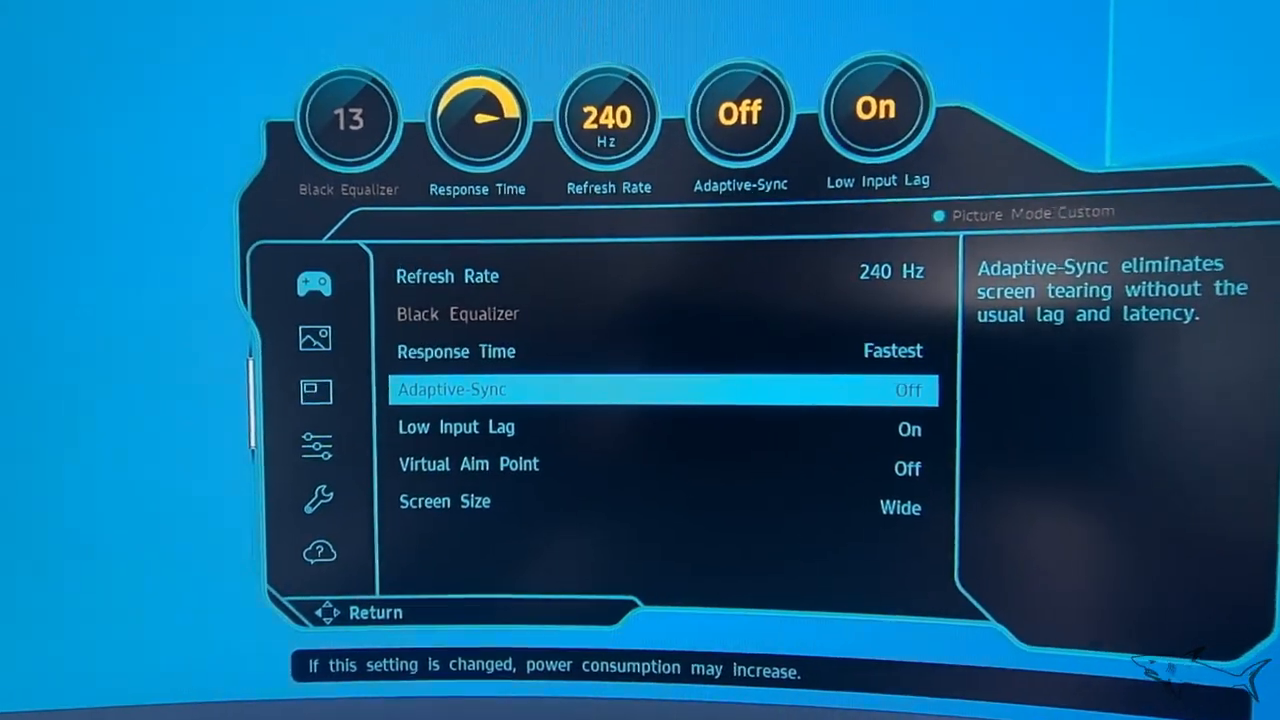
key(Down)
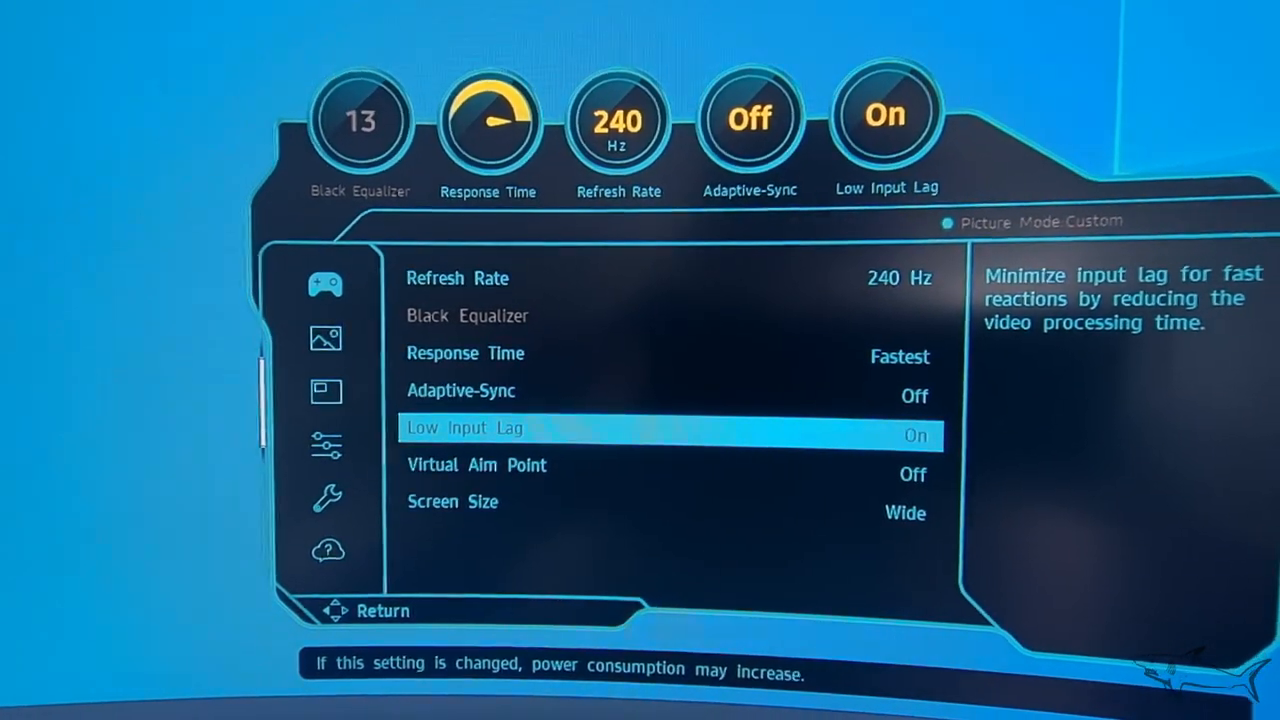
key(Down)
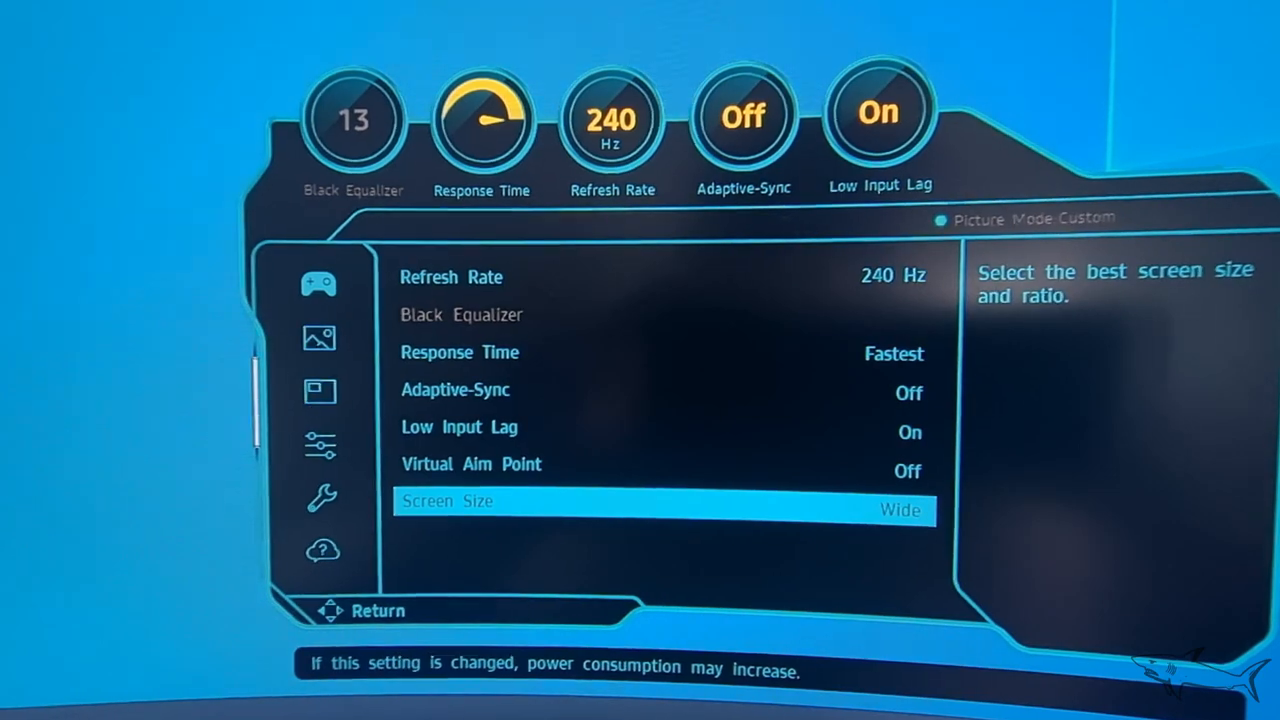
Change Screen Size from Wide to Auto.
click(660, 500)
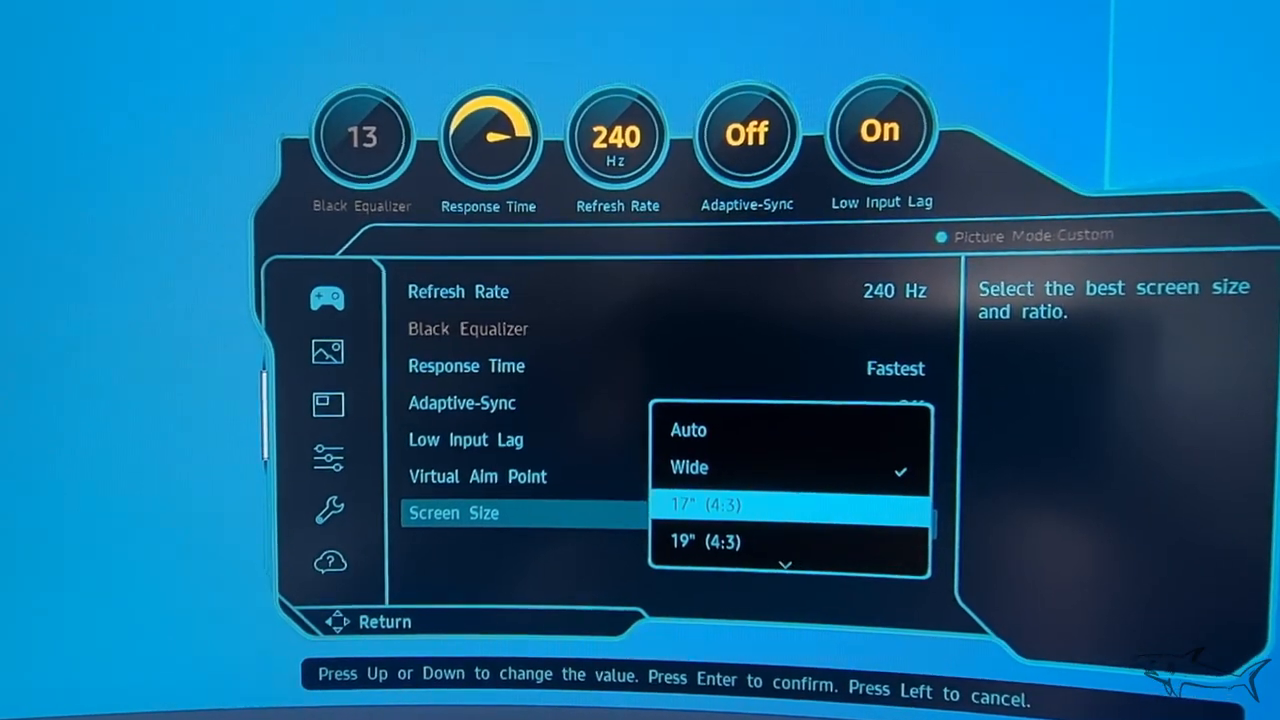
key(Down)
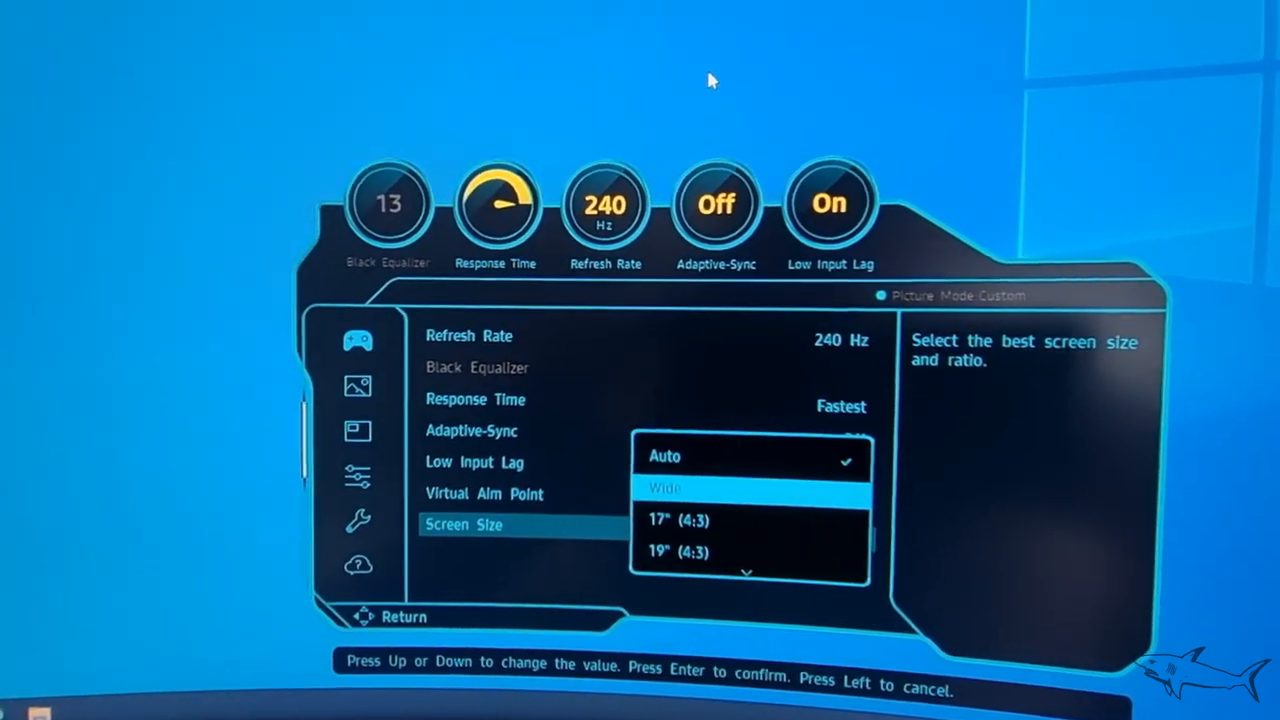
key(enter)
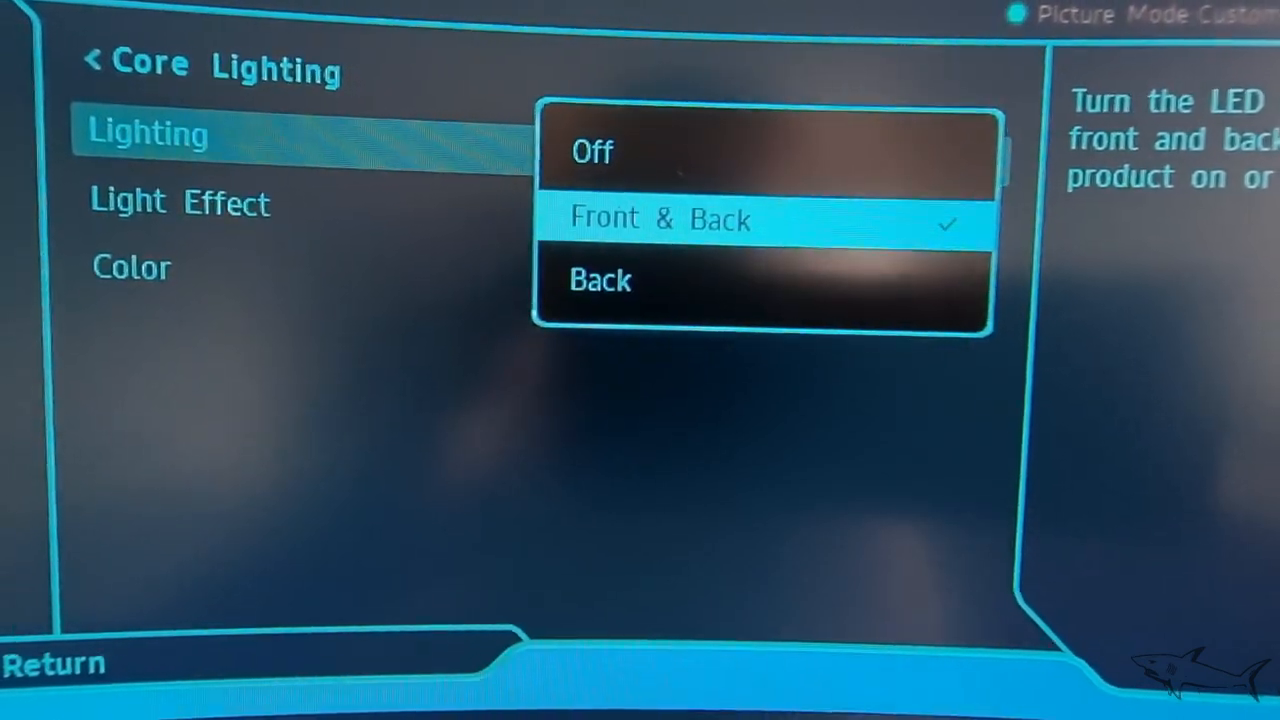
Set Core Lighting's Lighting option to Front & Back.
click(658, 219)
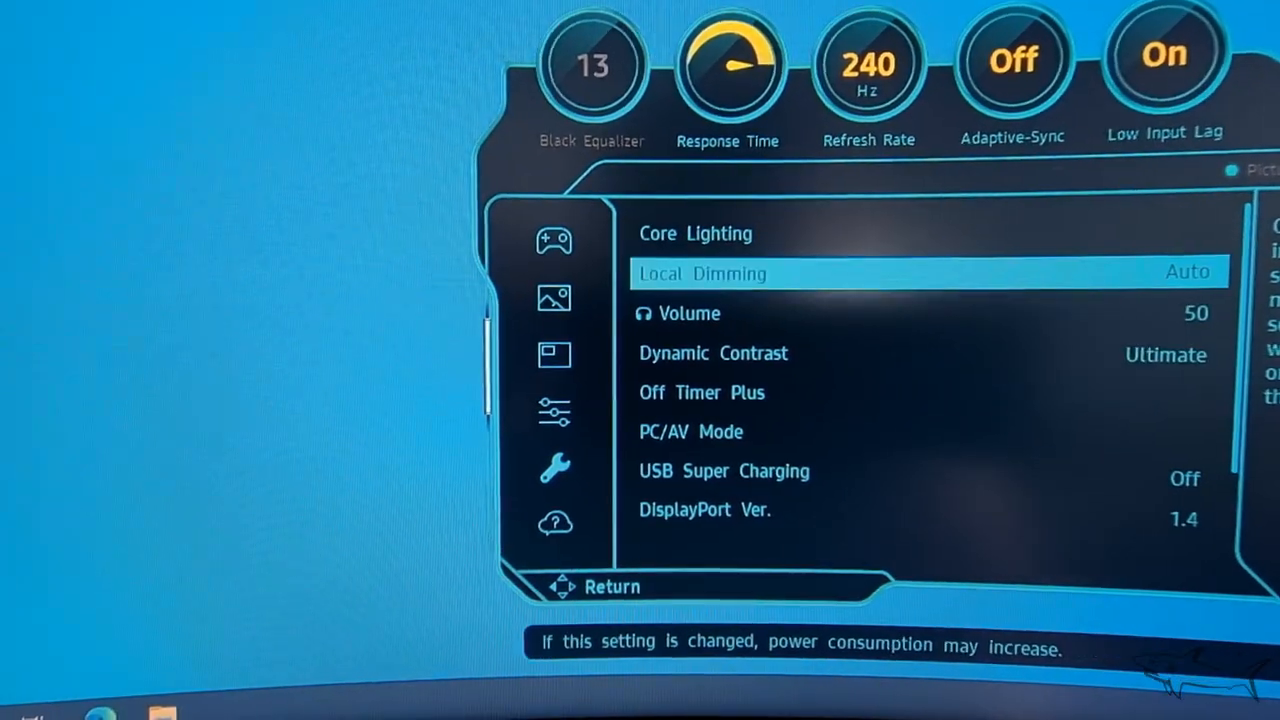
key(Down)
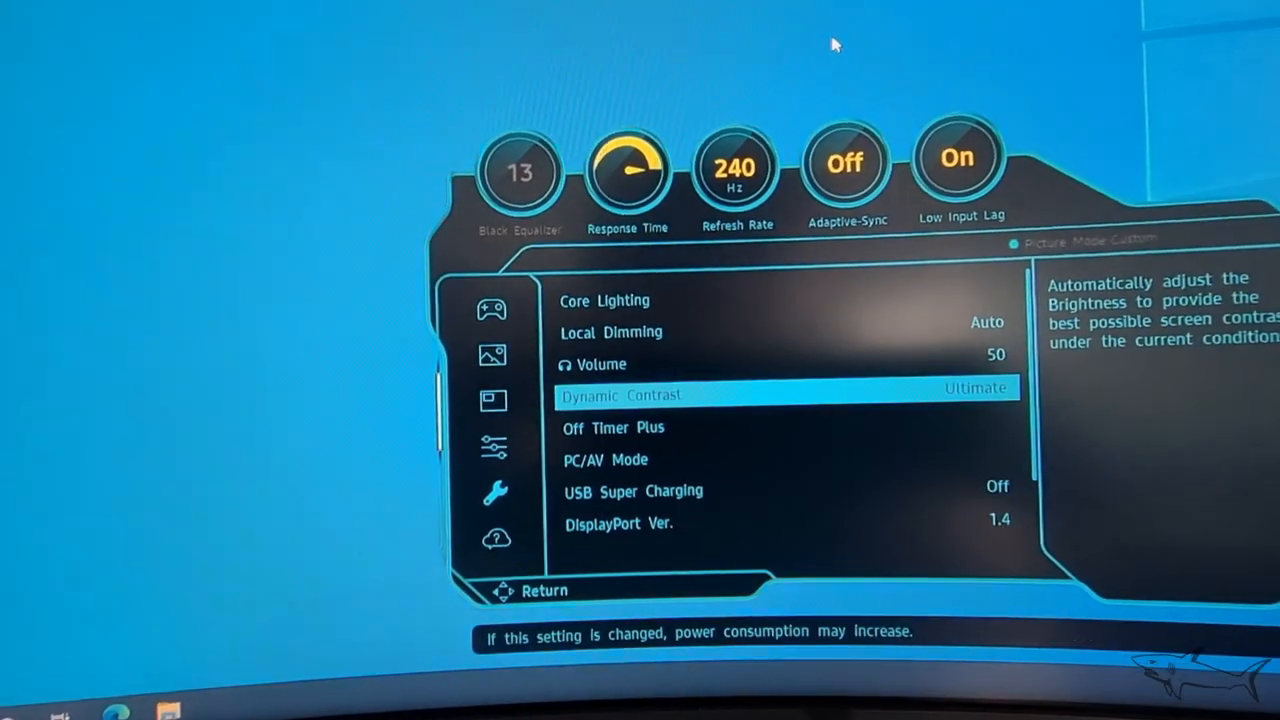
key(Down)
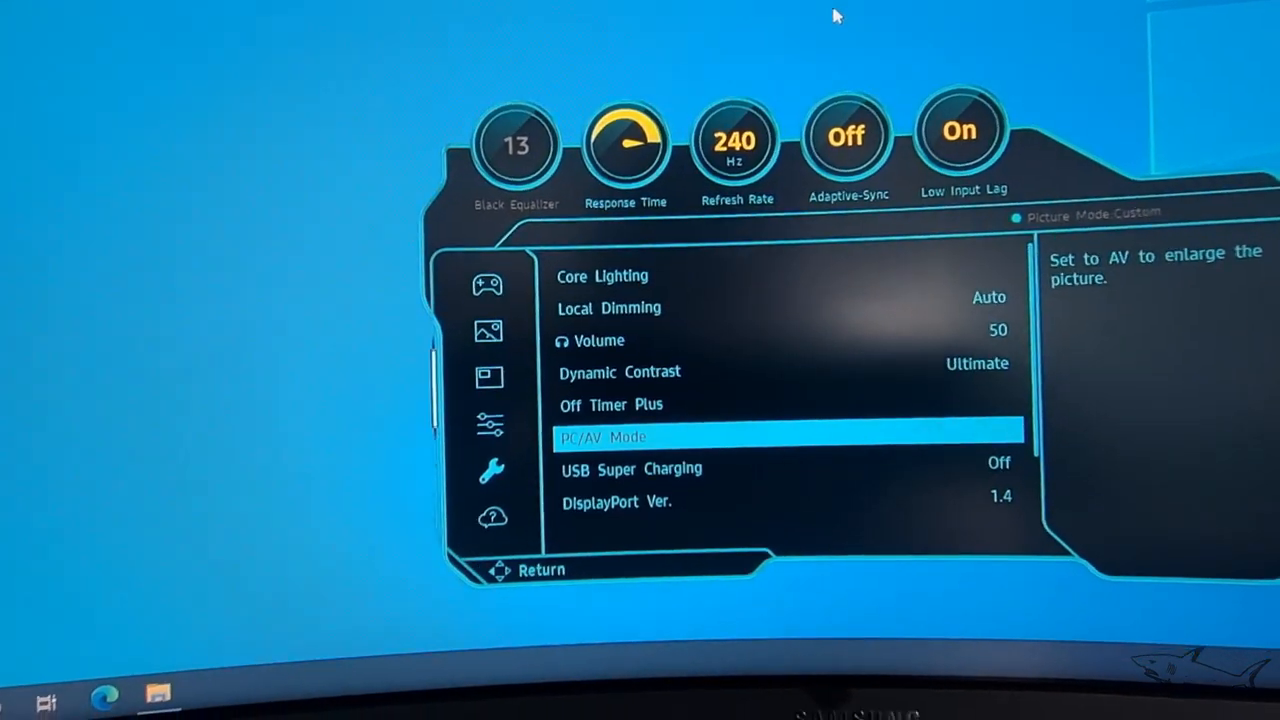